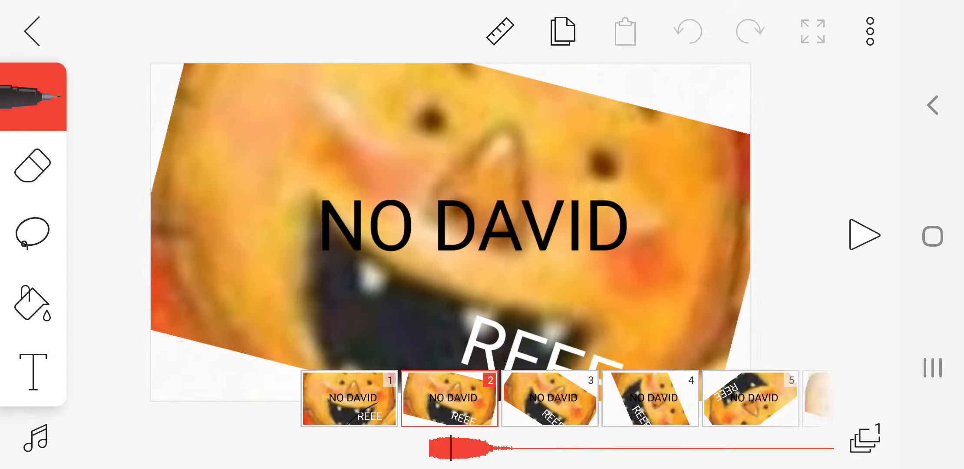
- Return to the Projects grid and open the Elementary school project
{"action": "left_click", "coordinate": [349, 398]}
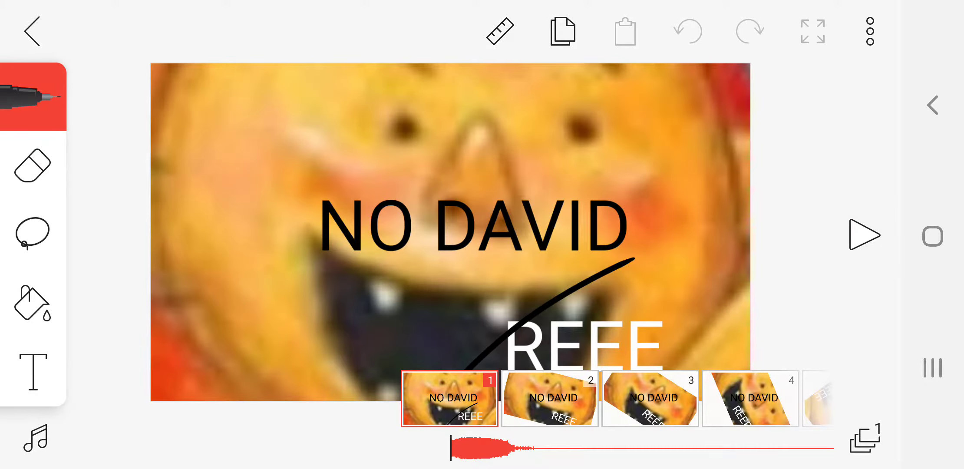
{"action": "left_click", "coordinate": [32, 30]}
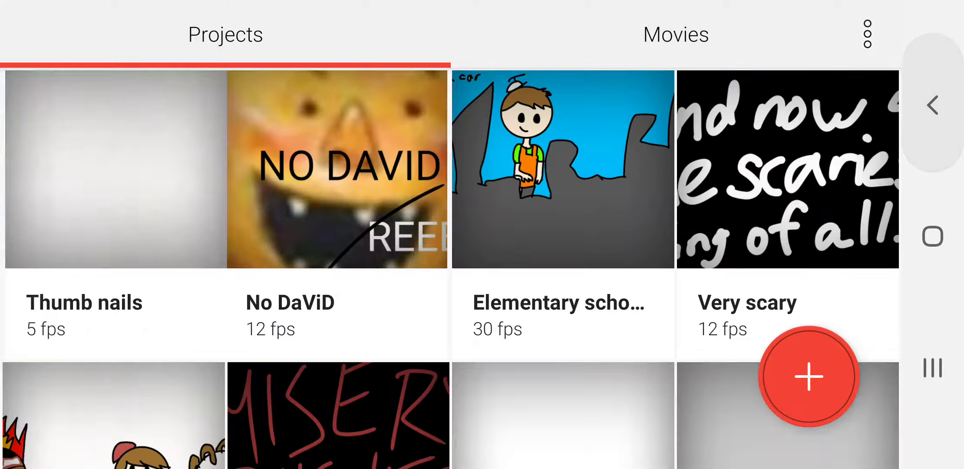
{"action": "left_click", "coordinate": [562, 169]}
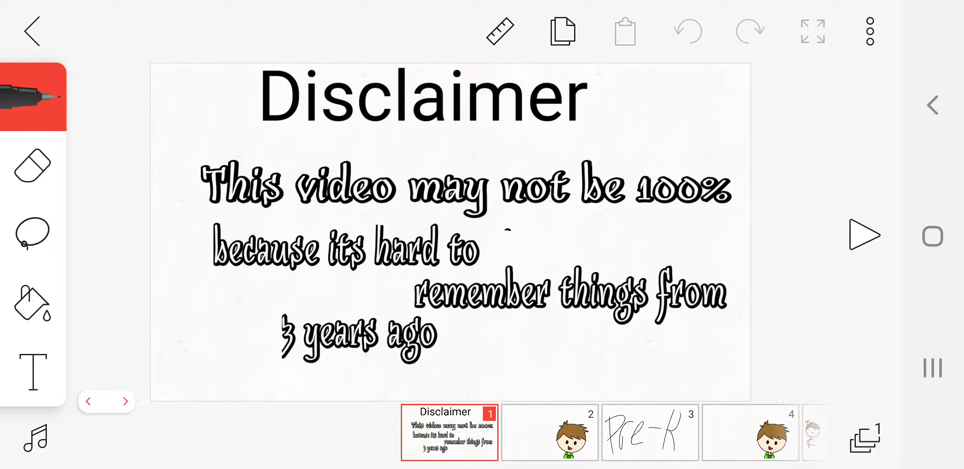
- Play the Elementary school animation through its Disclaimer opening, then stop playback
{"action": "left_click", "coordinate": [863, 235]}
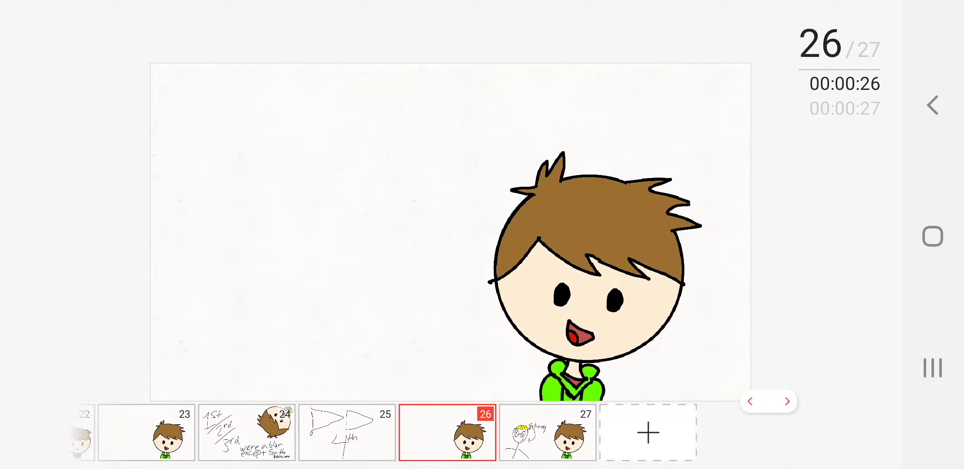
{"action": "left_click", "coordinate": [932, 106]}
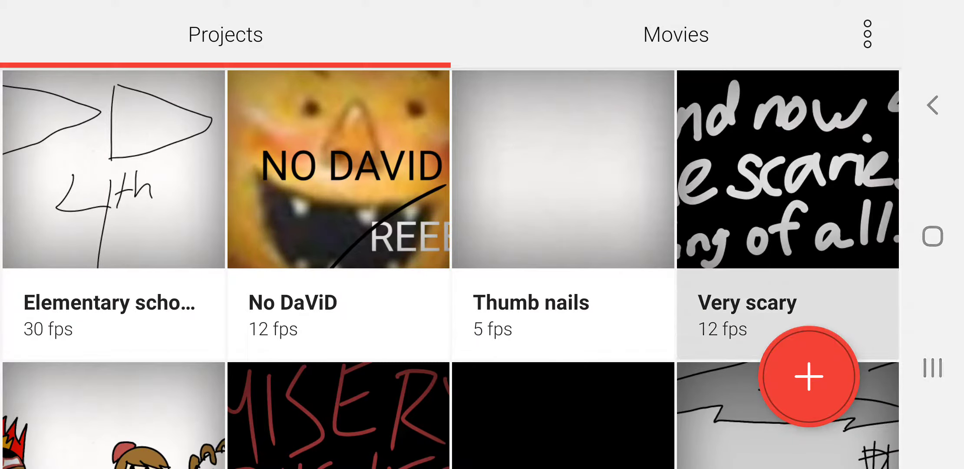
{"action": "left_click", "coordinate": [788, 169]}
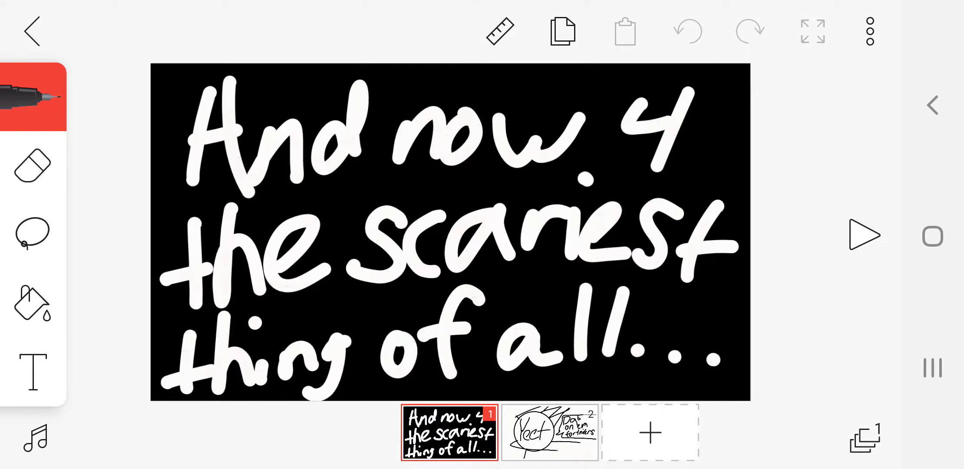
{"action": "left_click", "coordinate": [549, 432]}
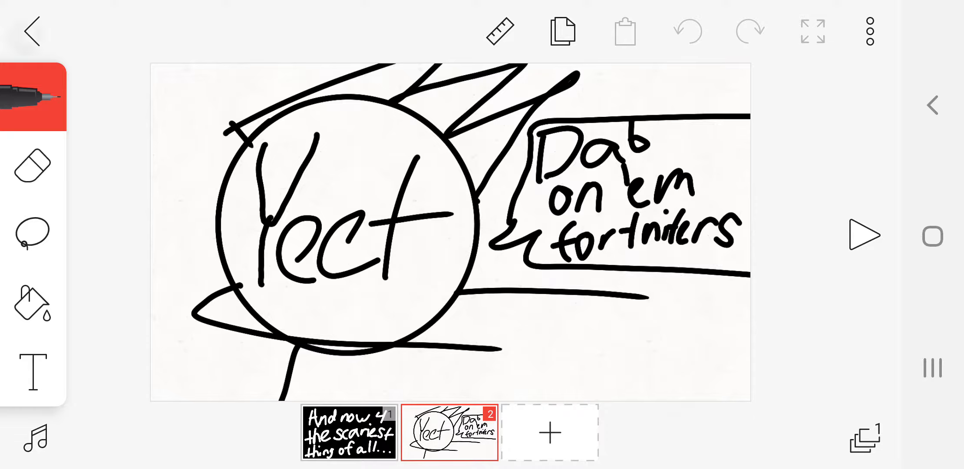
{"action": "left_click", "coordinate": [32, 31]}
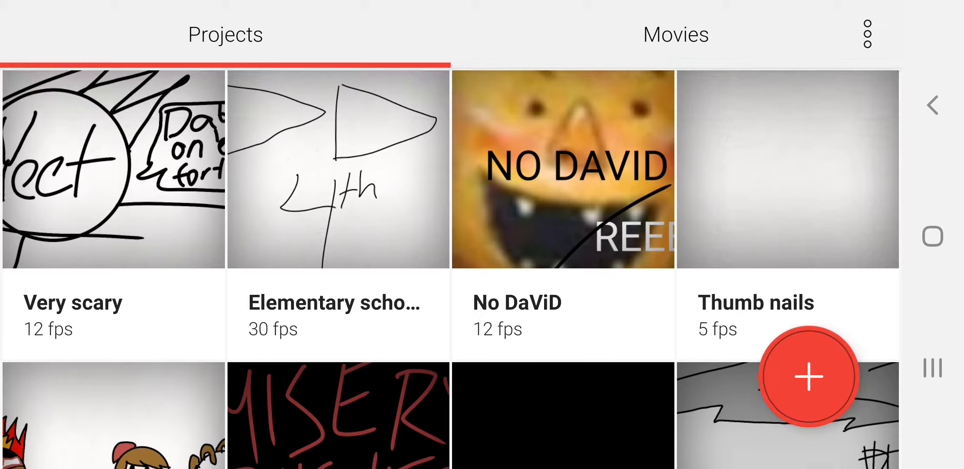
- Play the Dumb ways to die title card and stop the playback
{"action": "scroll", "scroll_direction": "down", "scroll_amount": 3}
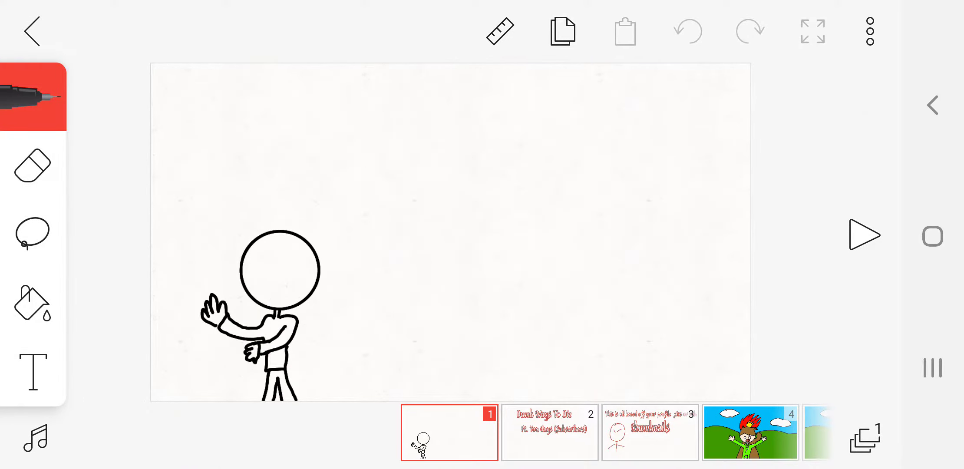
{"action": "left_click", "coordinate": [549, 432]}
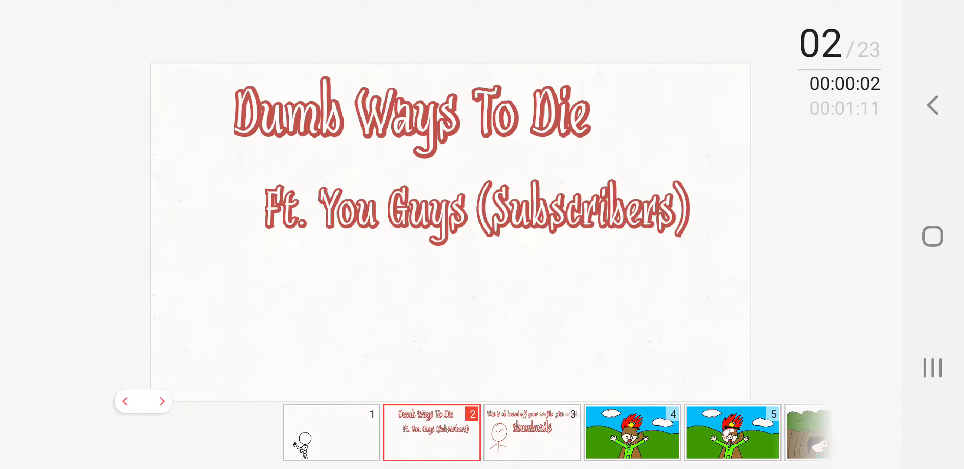
{"action": "left_click", "coordinate": [632, 430]}
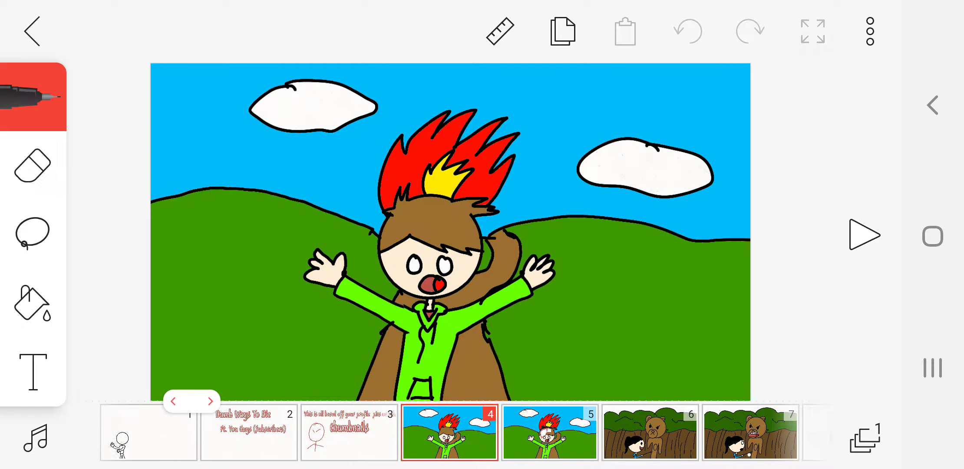
- View later frames: the girl with the red arrow at frame 8 and the mountain crash
{"action": "left_click", "coordinate": [449, 433]}
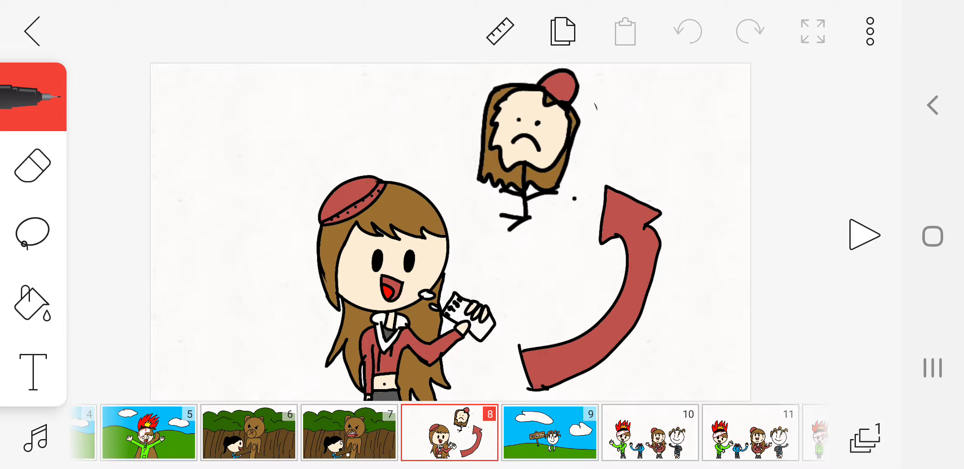
{"action": "left_click", "coordinate": [549, 433]}
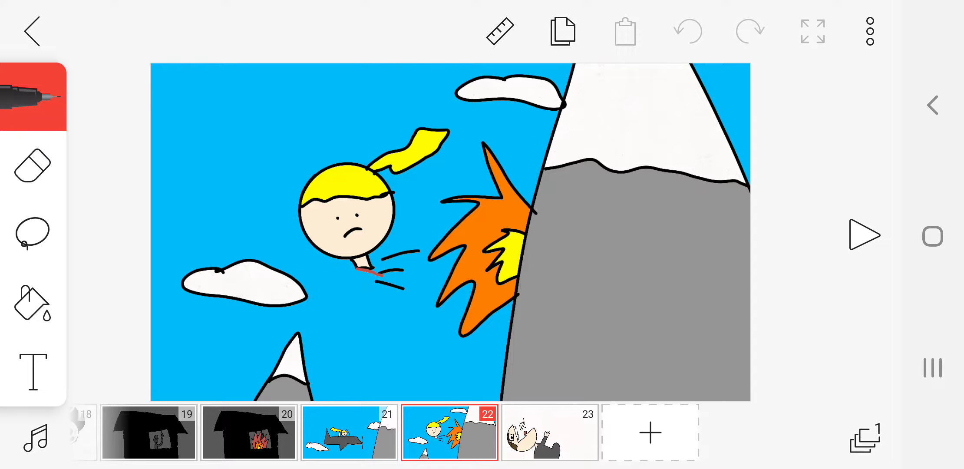
{"action": "left_click", "coordinate": [549, 433]}
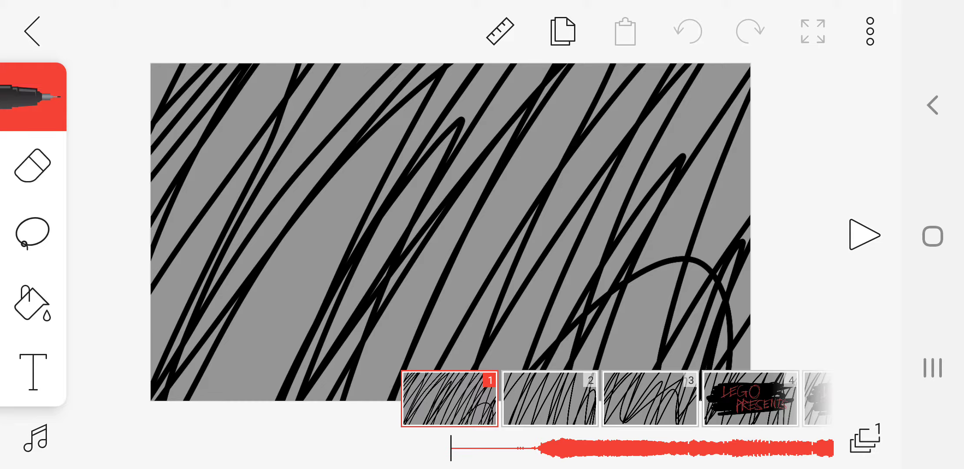
- Play the Misery Business animation and adjust the volume as the brown-haired girl appears
{"action": "left_click", "coordinate": [863, 235]}
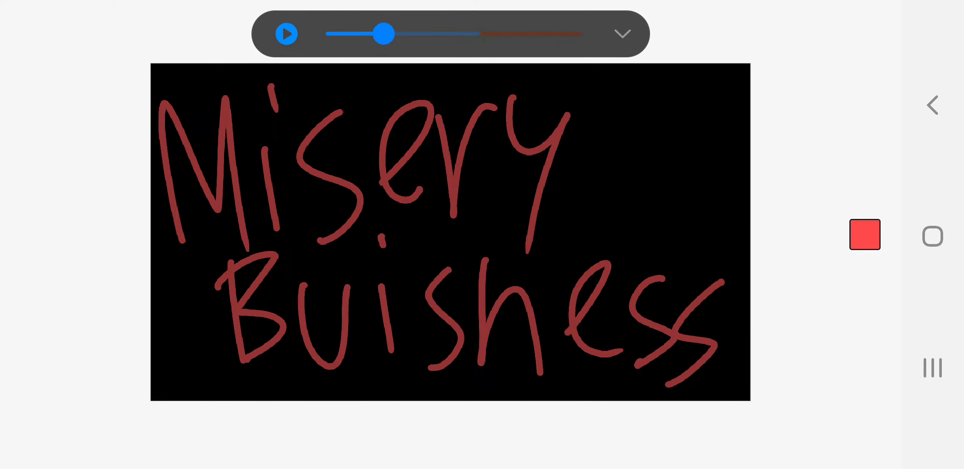
{"action": "left_click_drag", "start_coordinate": [383, 35], "coordinate": [435, 35]}
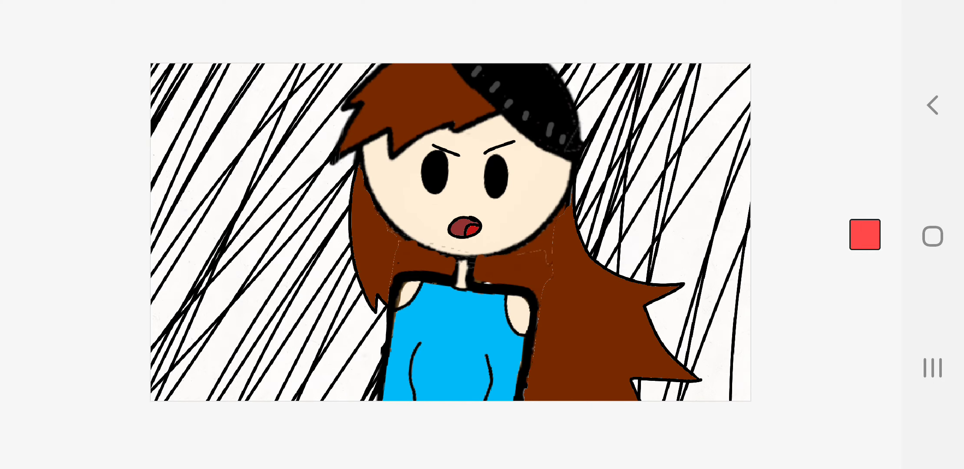
- Leave Misery Business for the Projects grid, scrolled to Channel Trailer and American idiot
{"action": "left_click", "coordinate": [932, 104]}
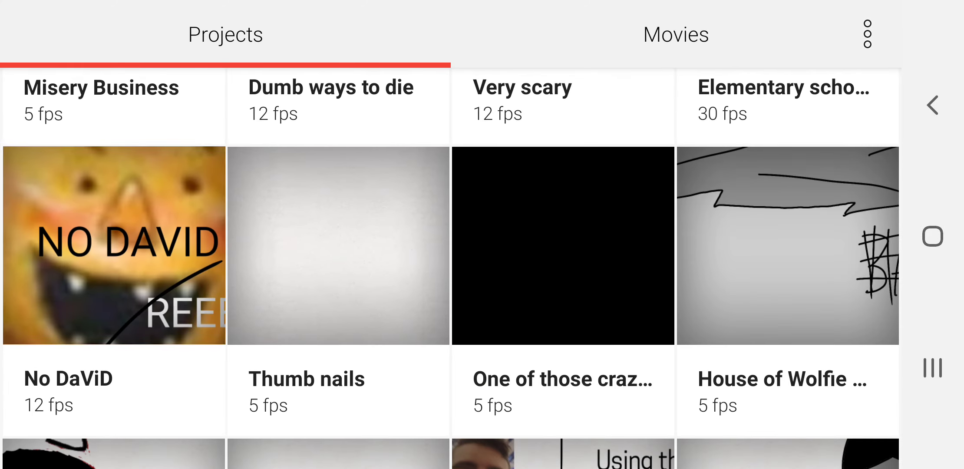
{"action": "scroll", "scroll_direction": "down", "scroll_amount": 3}
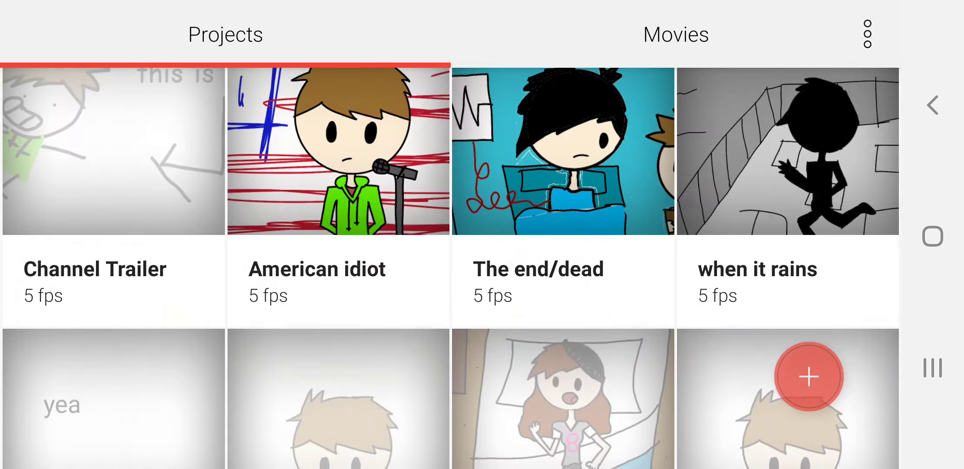